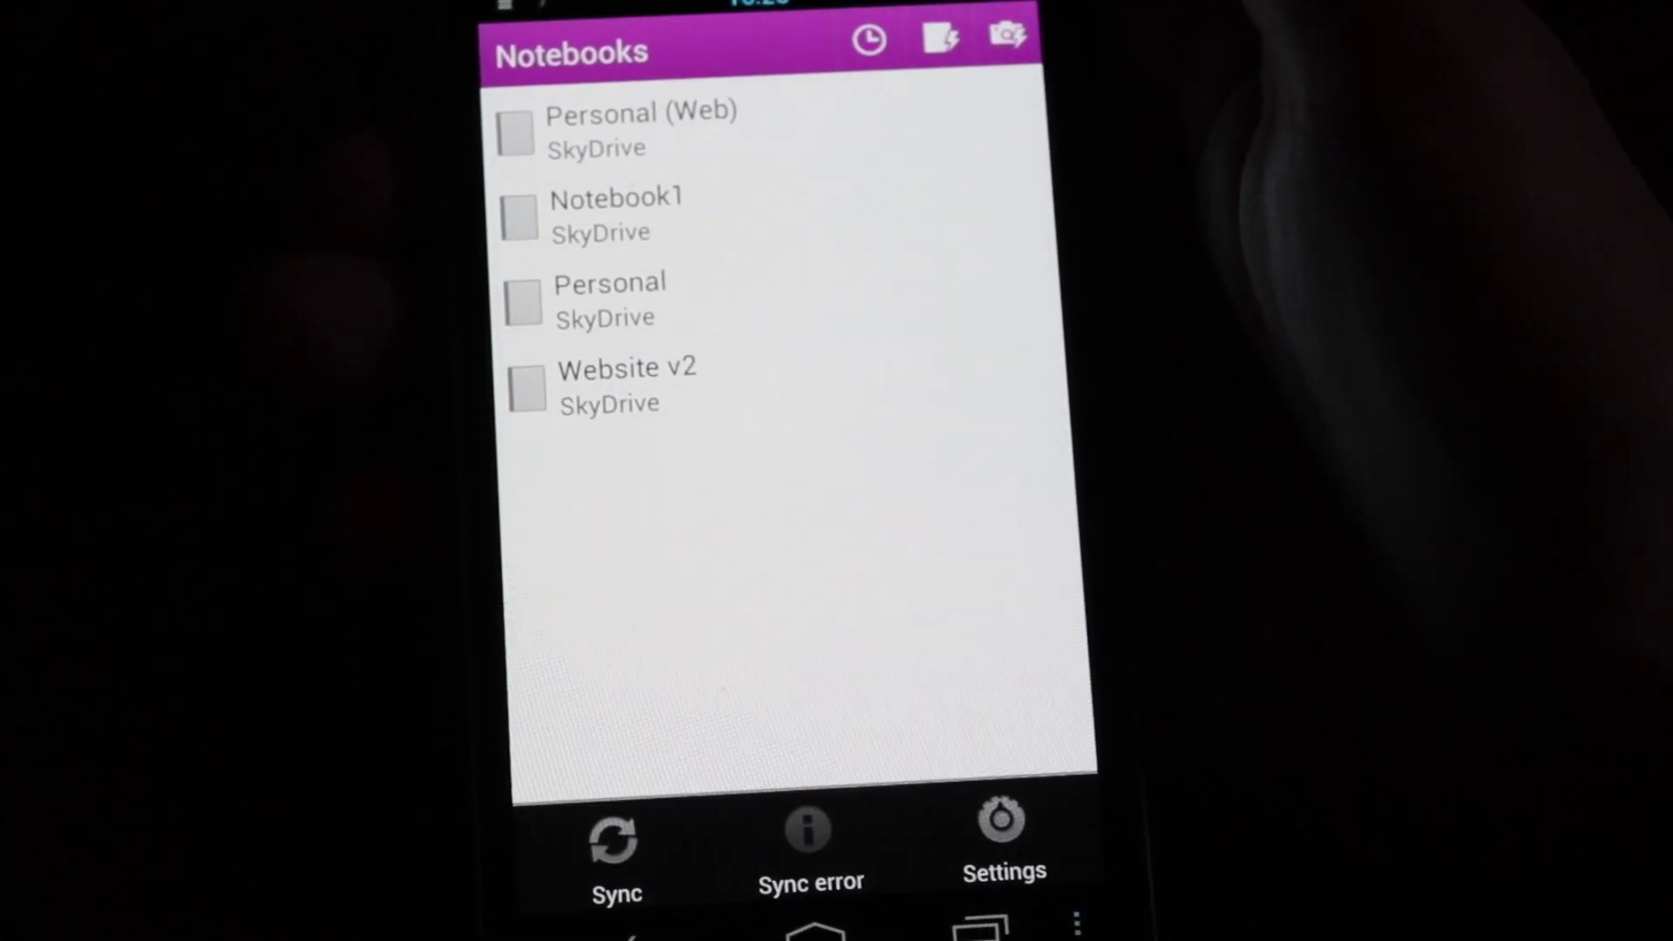
Open OneNote settings from the Notebooks screen's bottom action bar.
{"action": "left_click", "coordinate": [996, 823]}
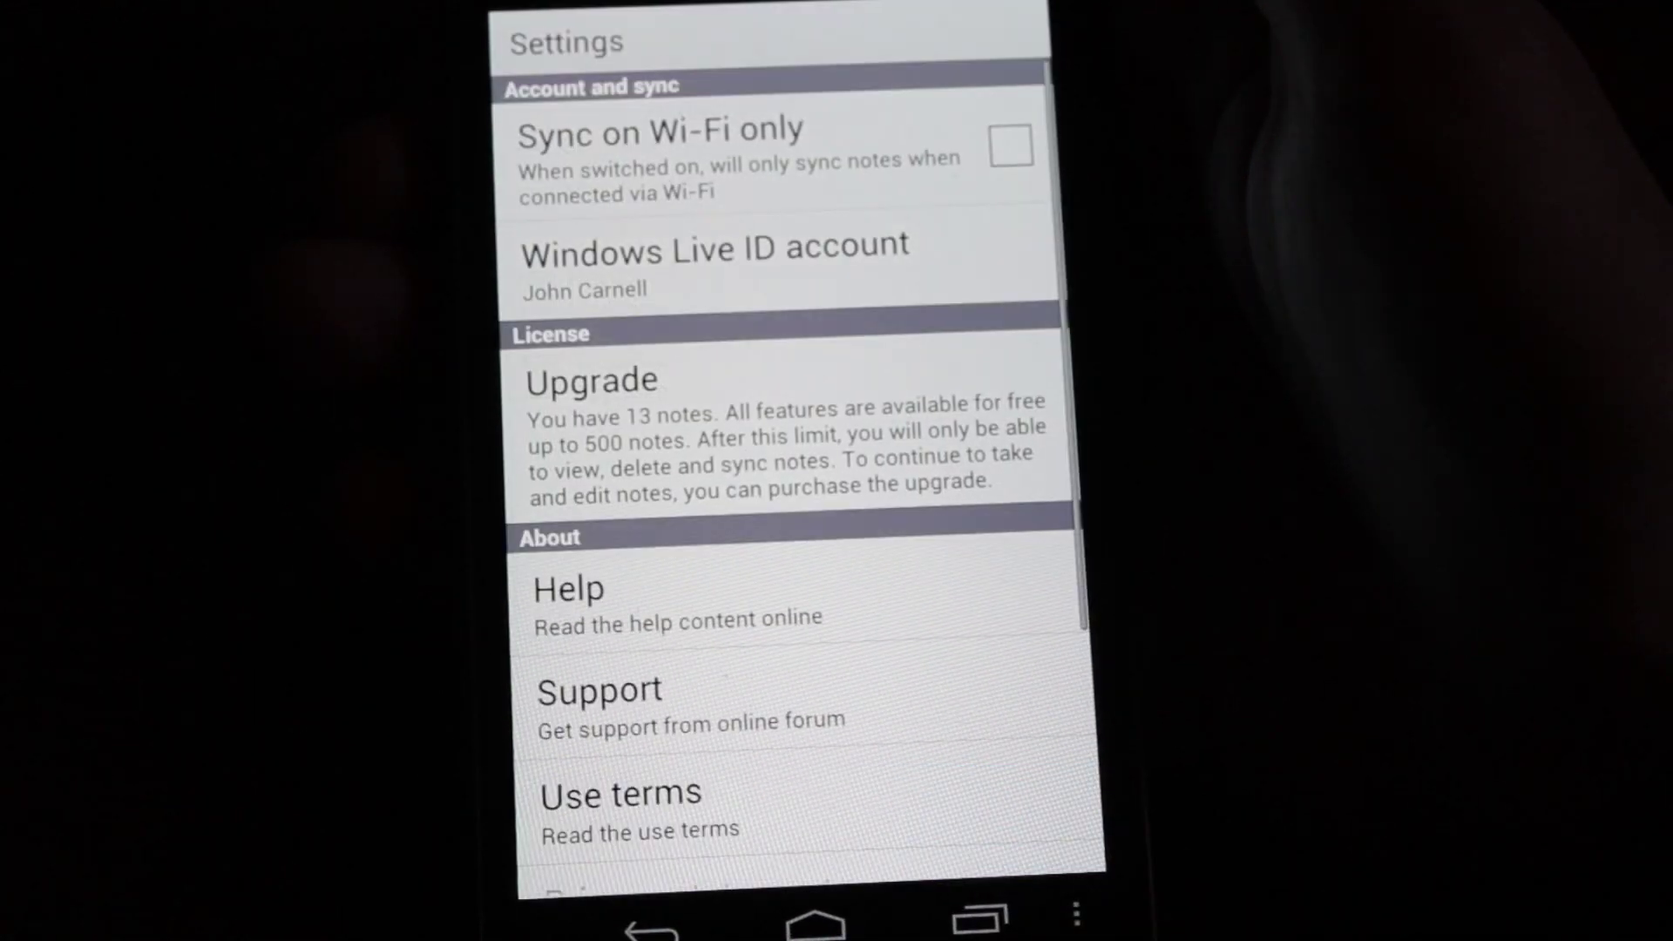